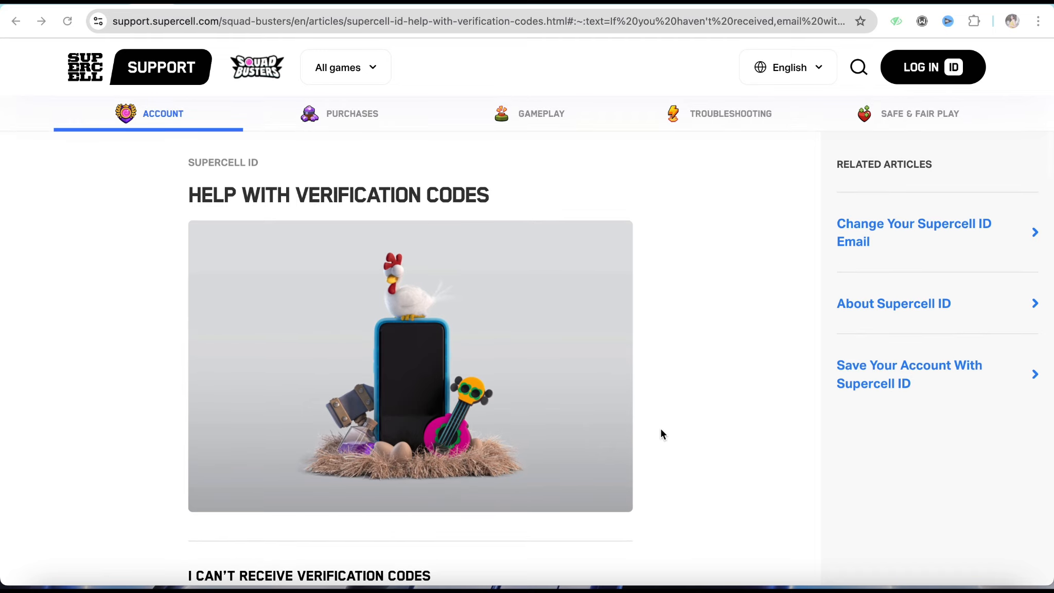
Scroll the Help With Verification Codes article down to the 'Check Your Spam Folder!' advice
scroll("down", 3)
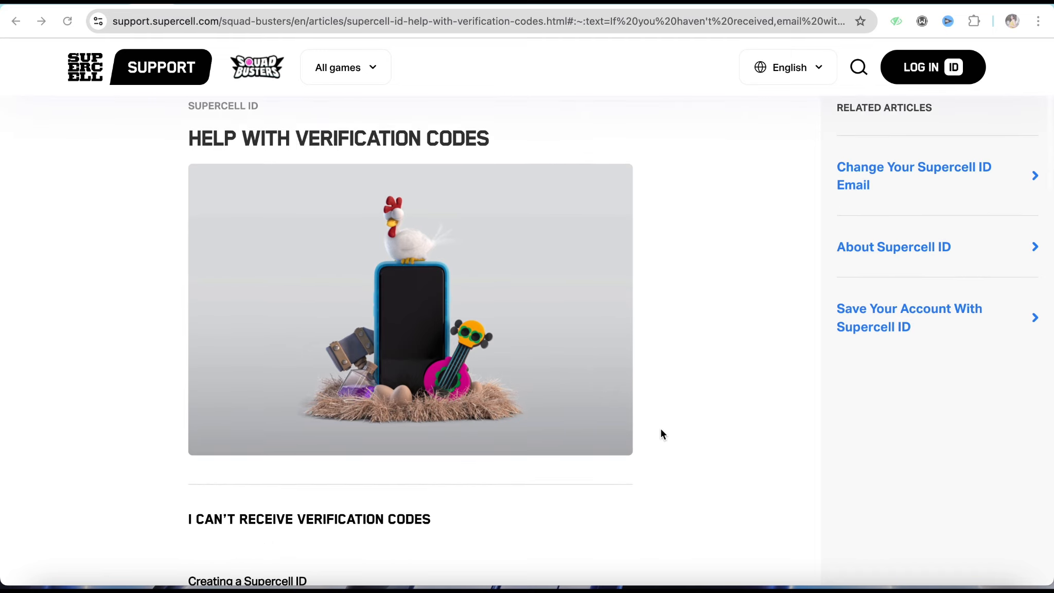
scroll("down", 3)
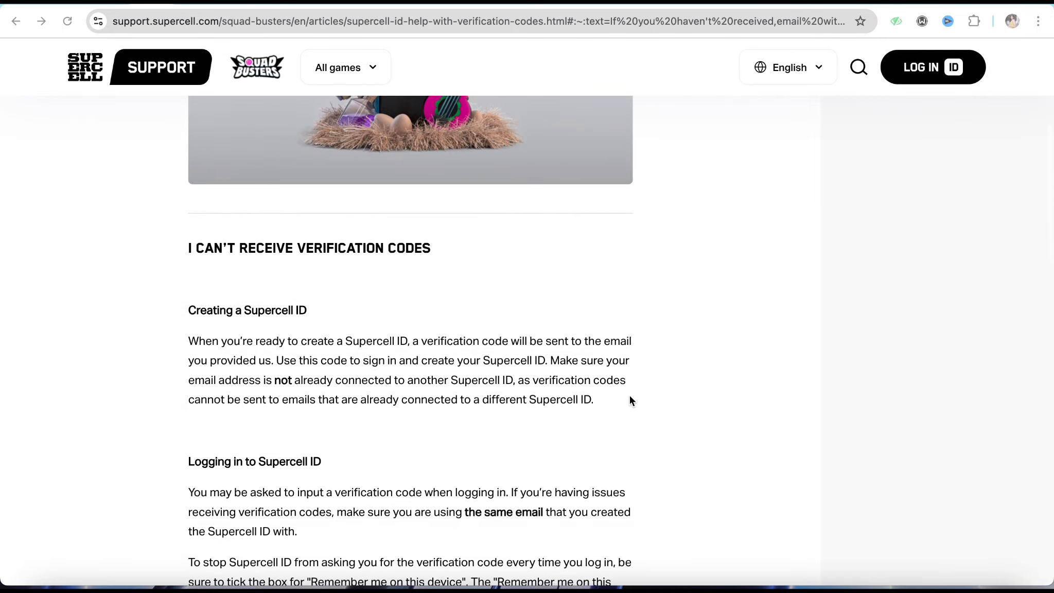
scroll("up", 3)
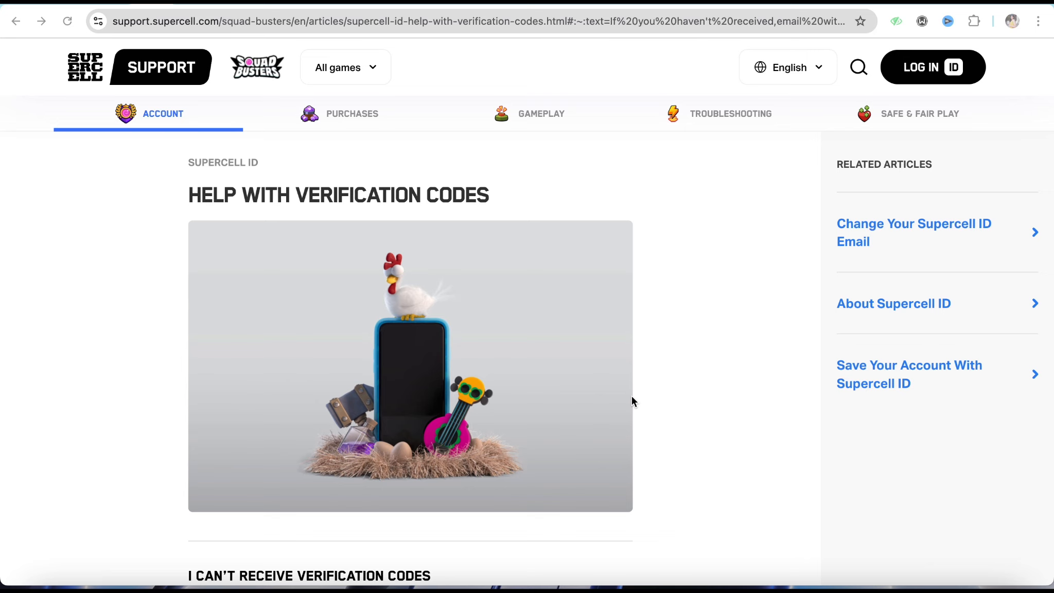
mouse_move(310, 306)
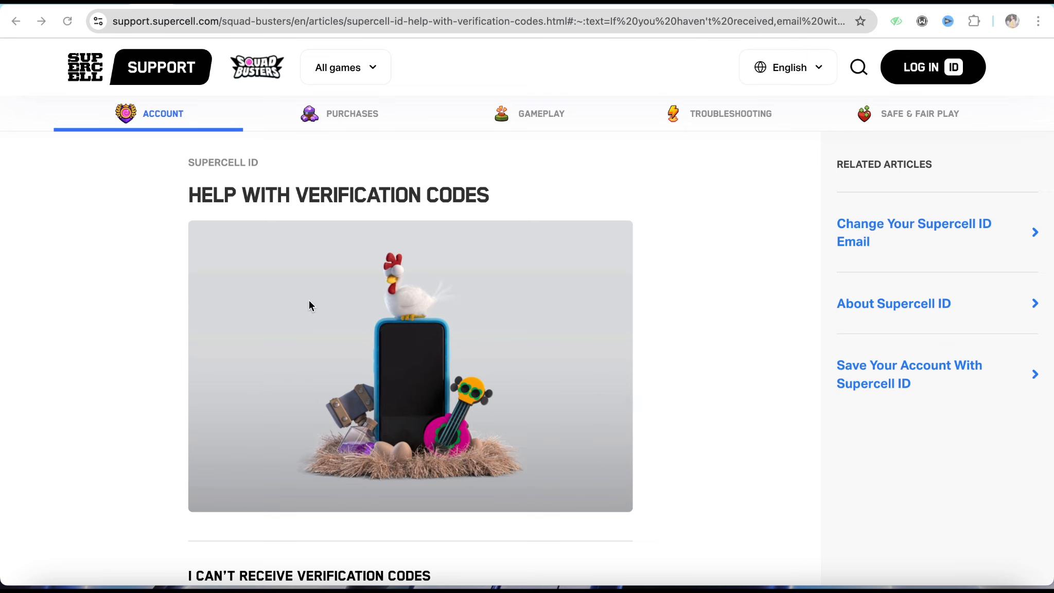
scroll("down", 3)
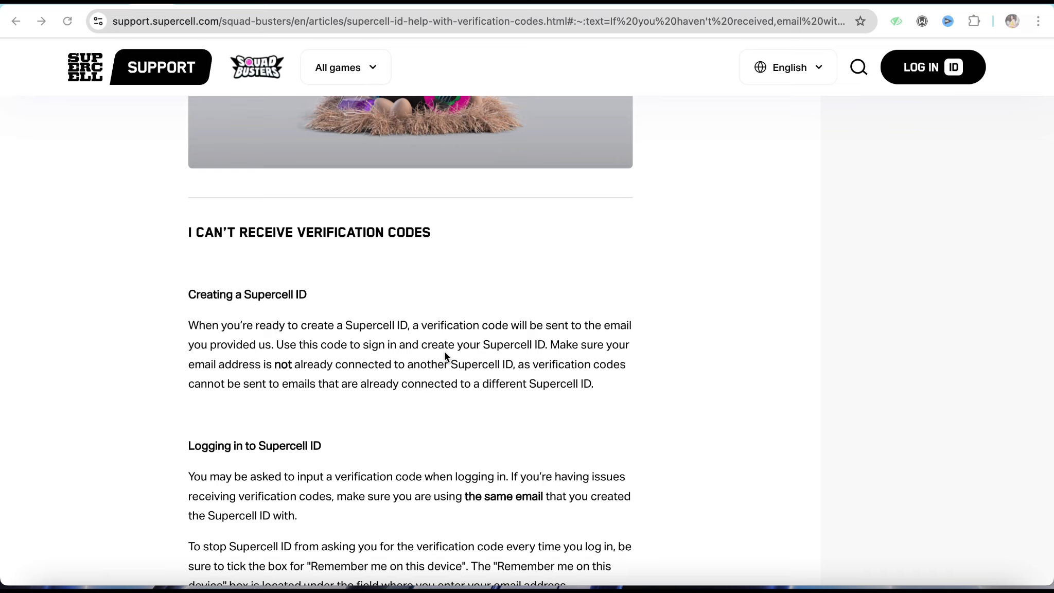
mouse_move(3, 242)
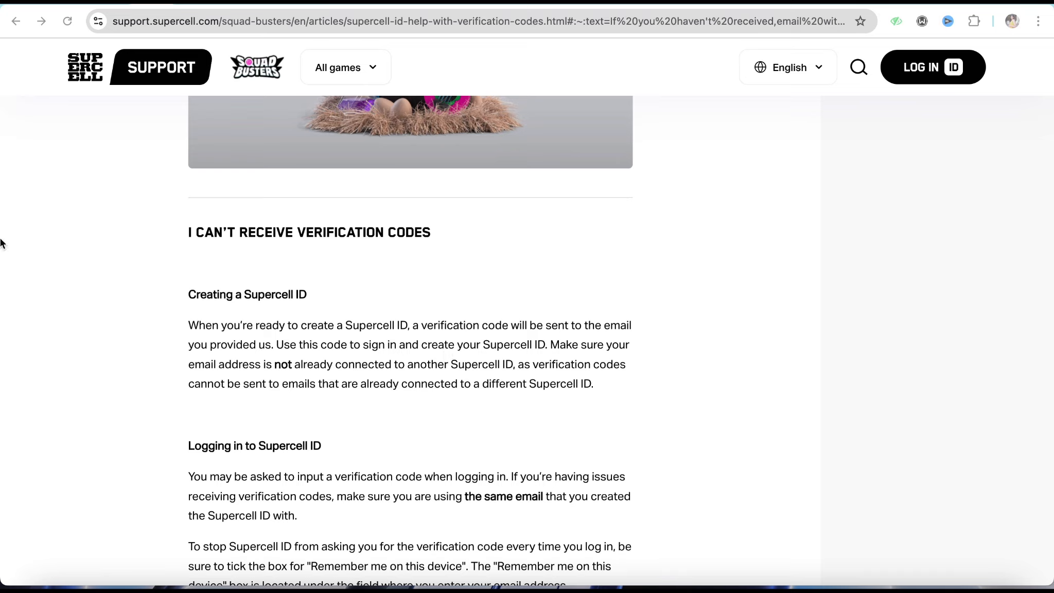
scroll("up", 3)
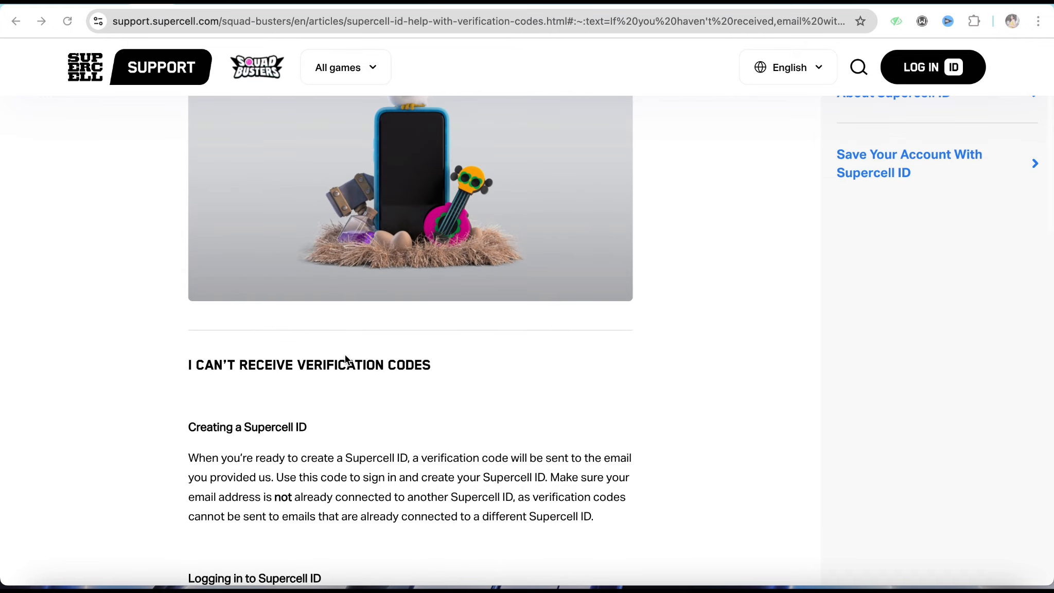
scroll("down", 3)
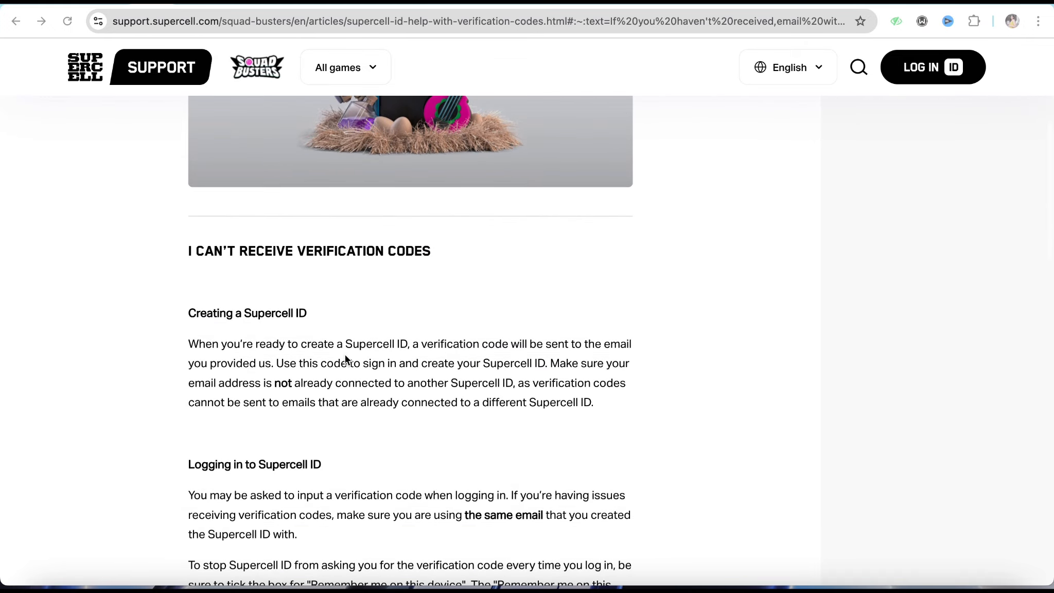
scroll("down", 3)
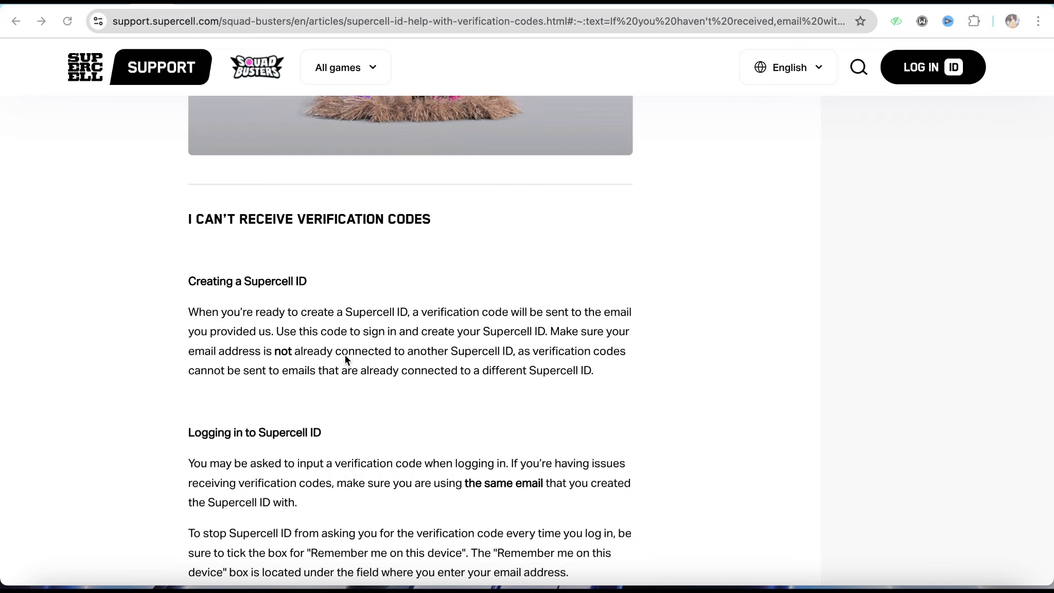
mouse_move(337, 338)
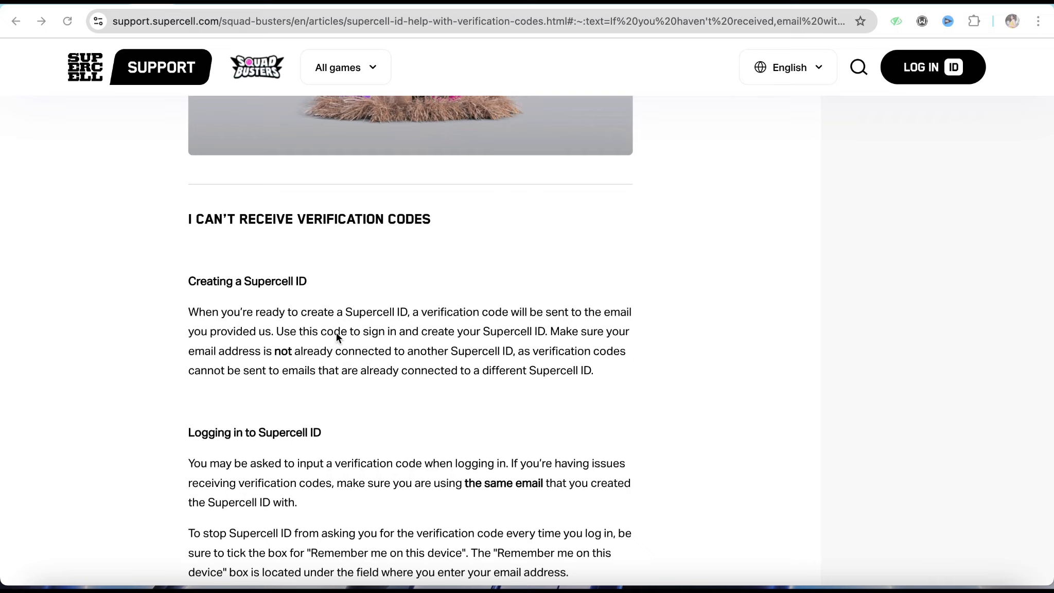
scroll("down", 3)
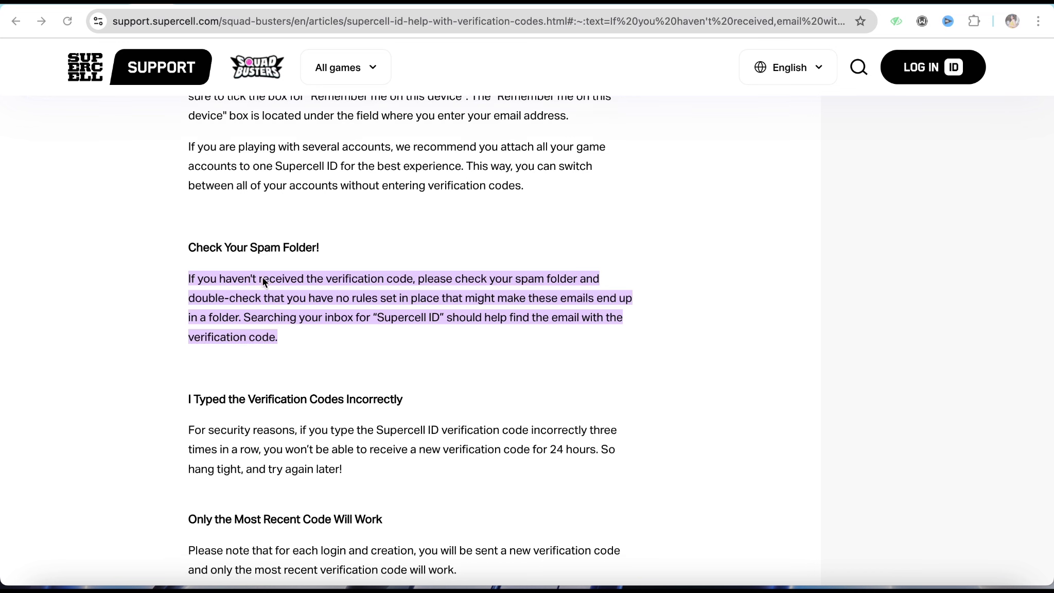
mouse_move(337, 312)
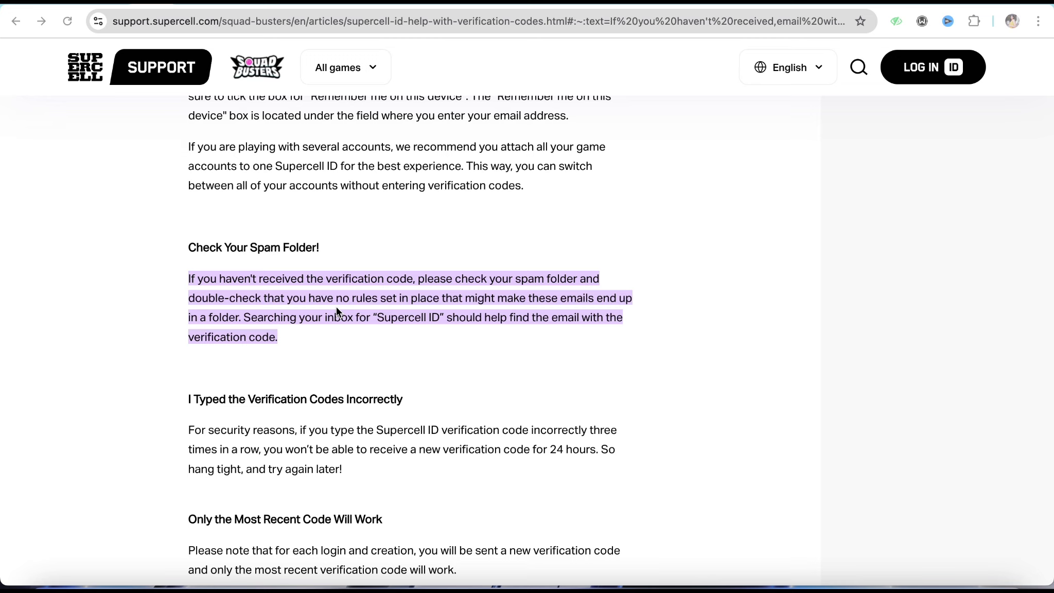
Scroll back up to the illustration and the Creating a Supercell ID advice
scroll("up", 3)
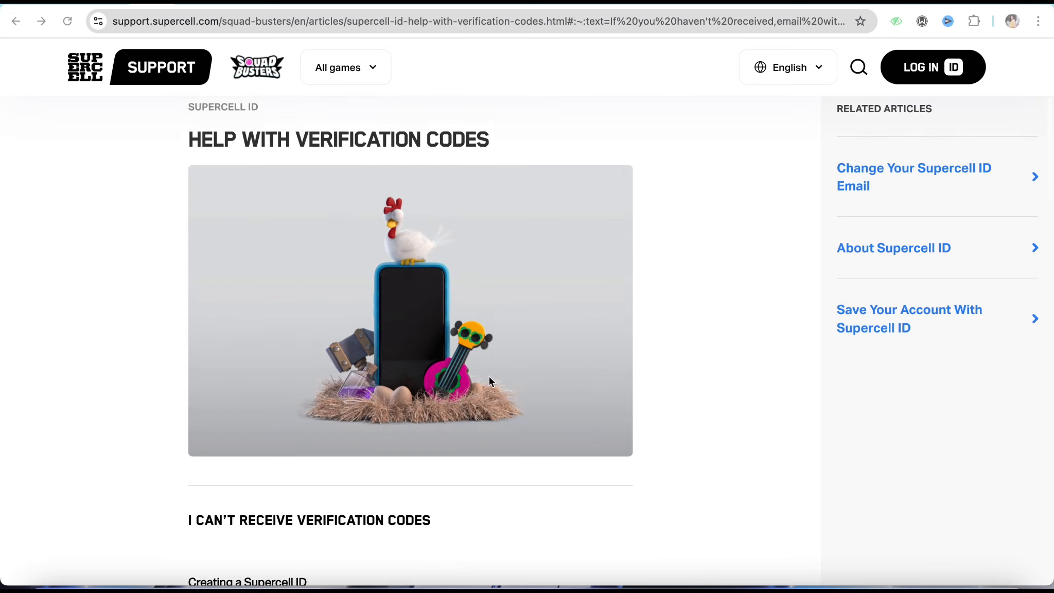
scroll("up", 3)
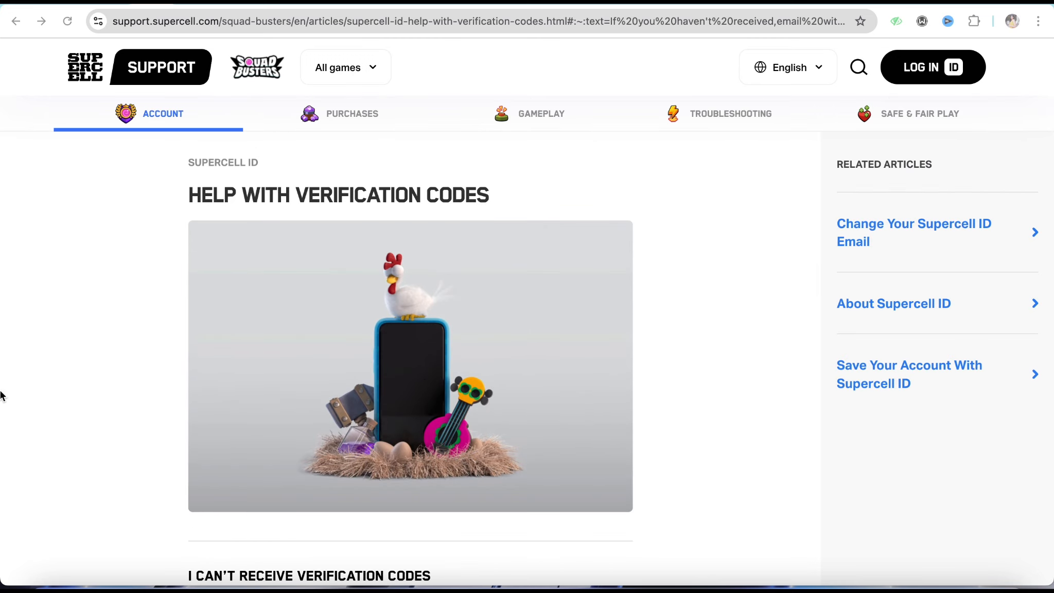
scroll("down", 3)
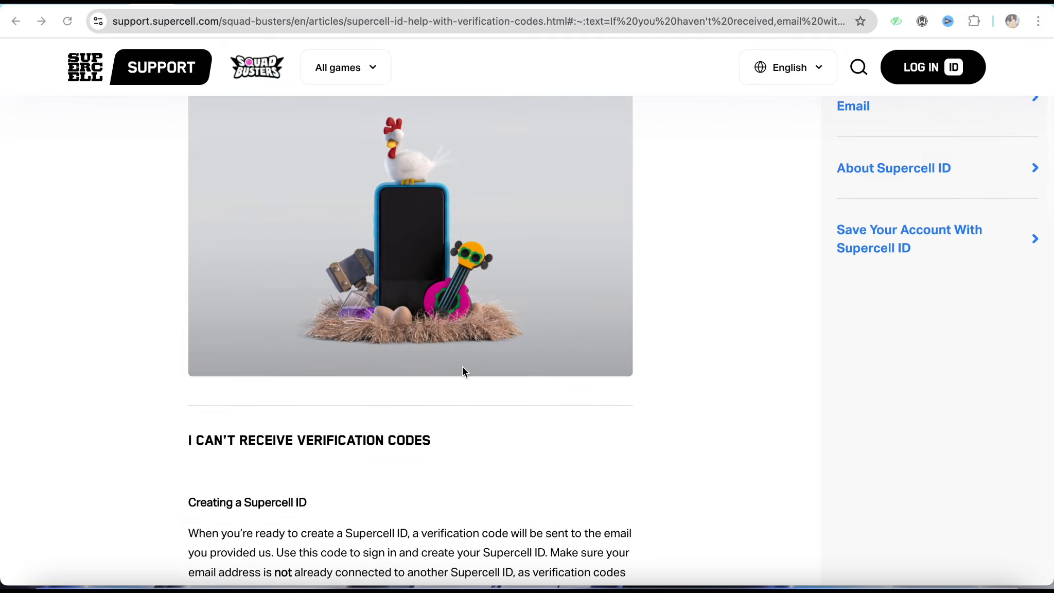
scroll("up", 3)
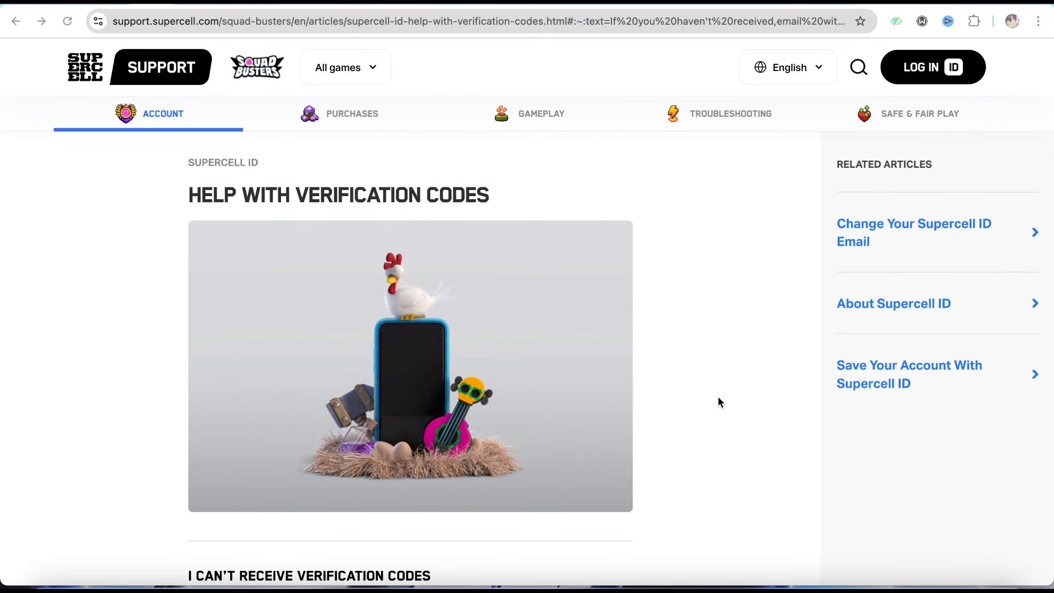
scroll("down", 3)
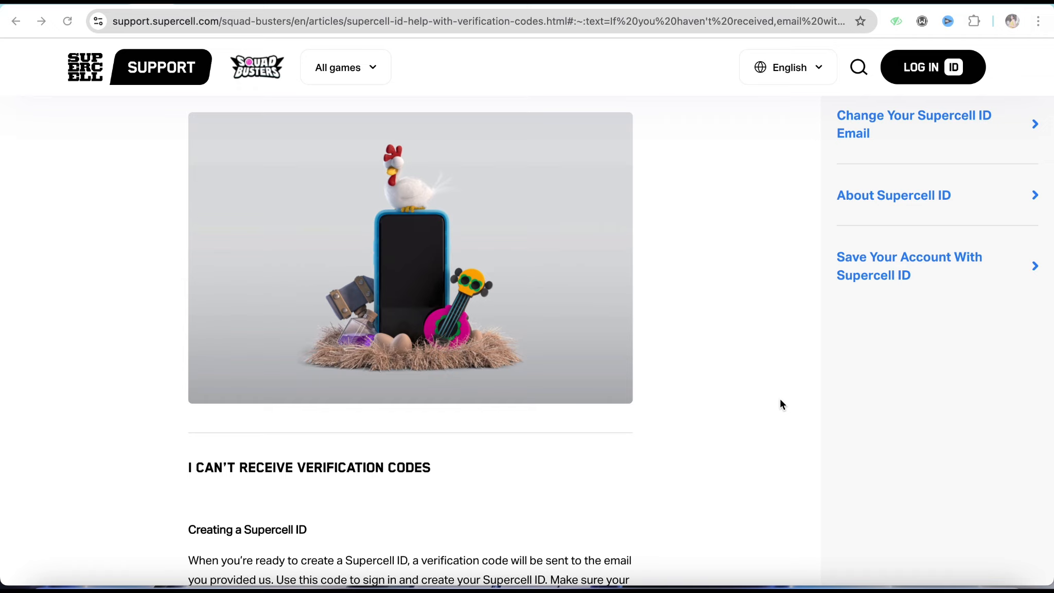
mouse_move(782, 394)
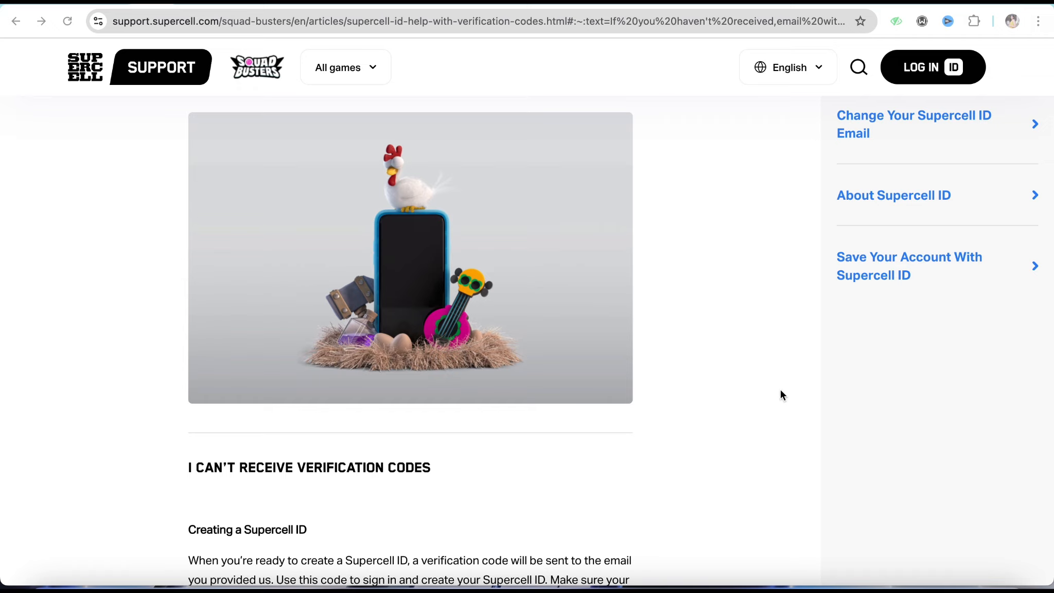
mouse_move(782, 404)
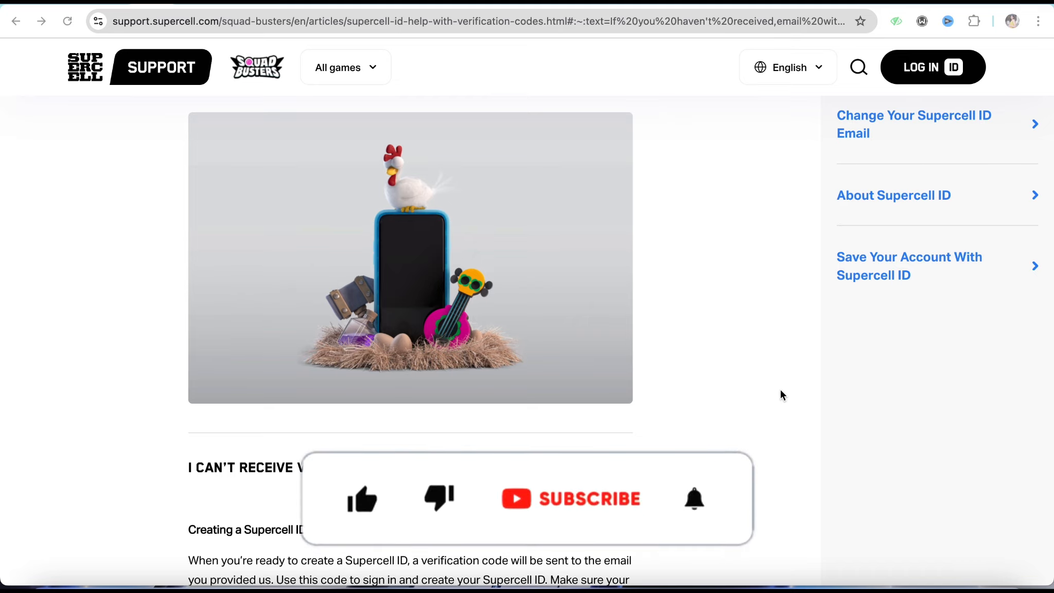
left_click(363, 499)
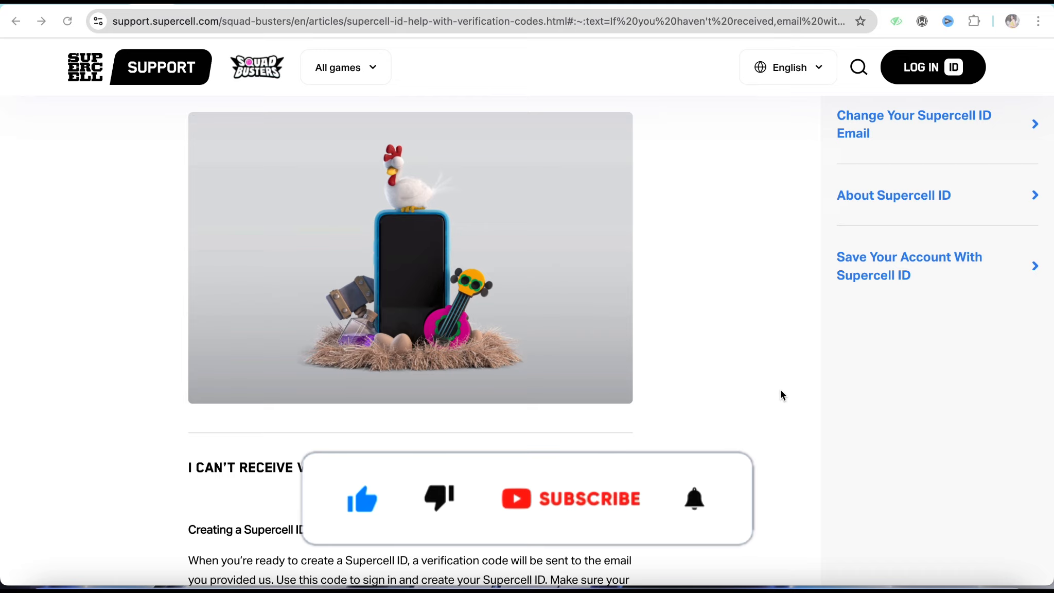